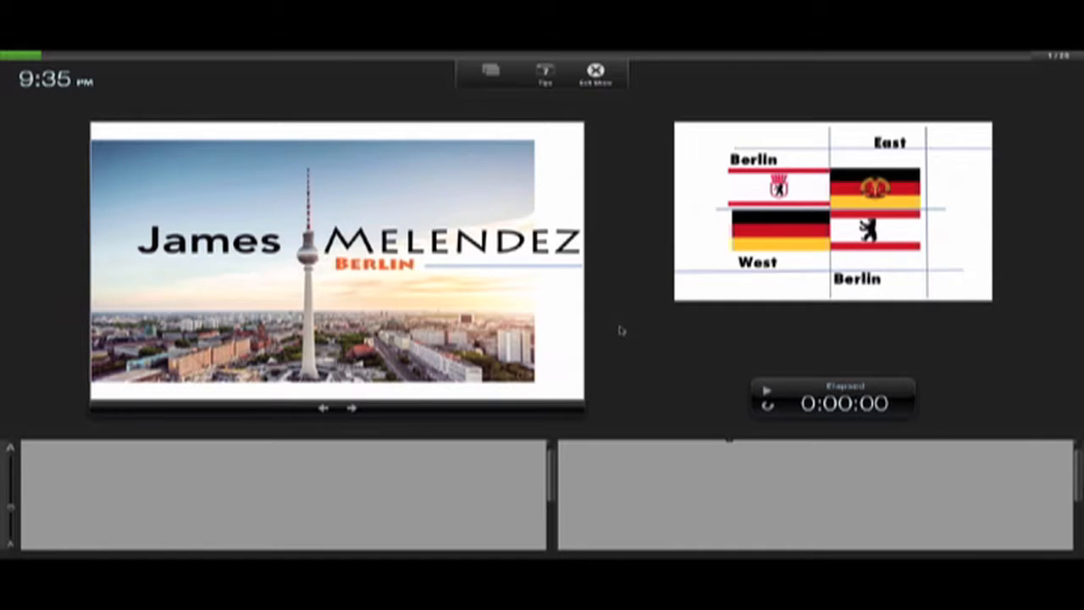
Step: End the running slide show and return to editing the Berlin deck
left_click(596, 70)
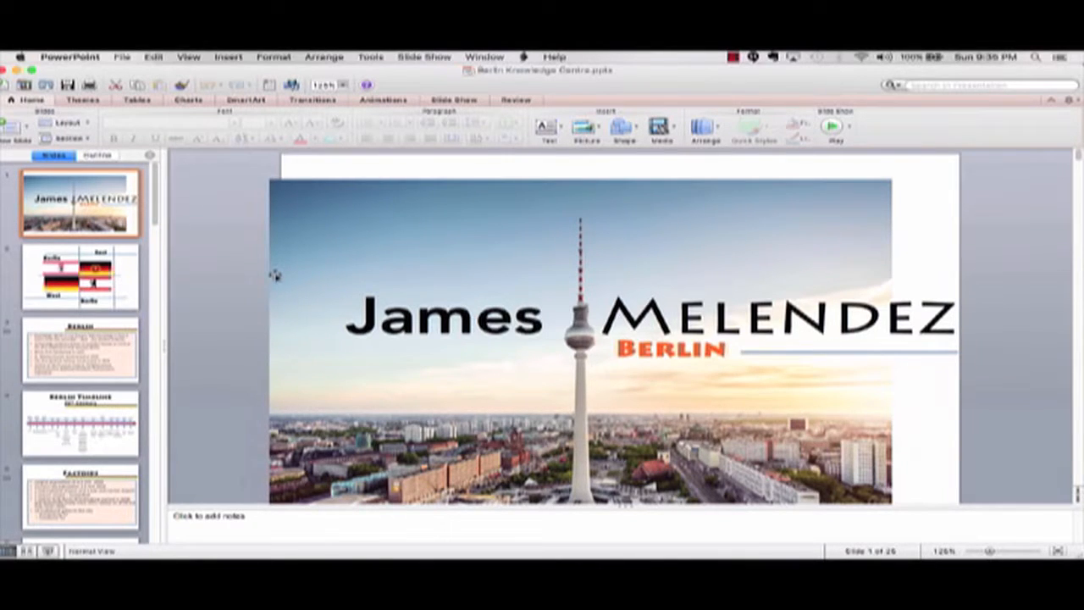
mouse_move(176, 417)
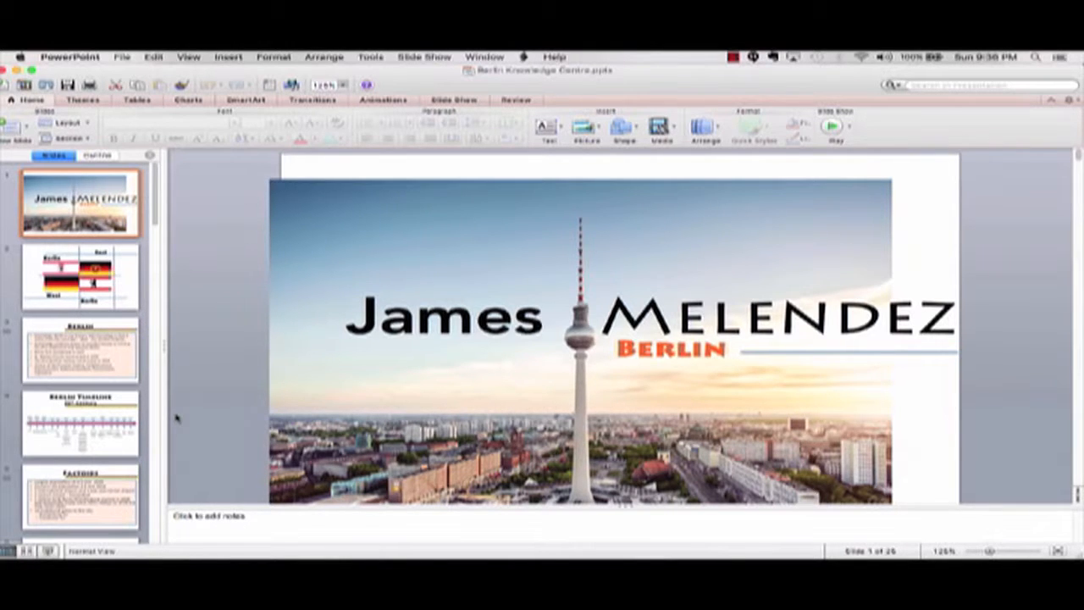
mouse_move(391, 264)
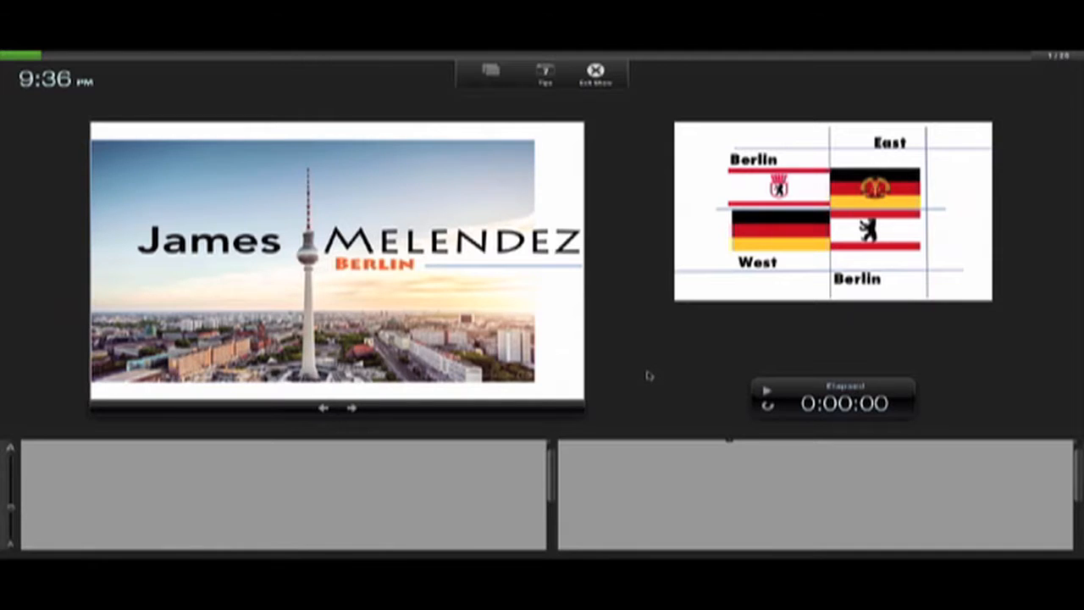
mouse_move(608, 305)
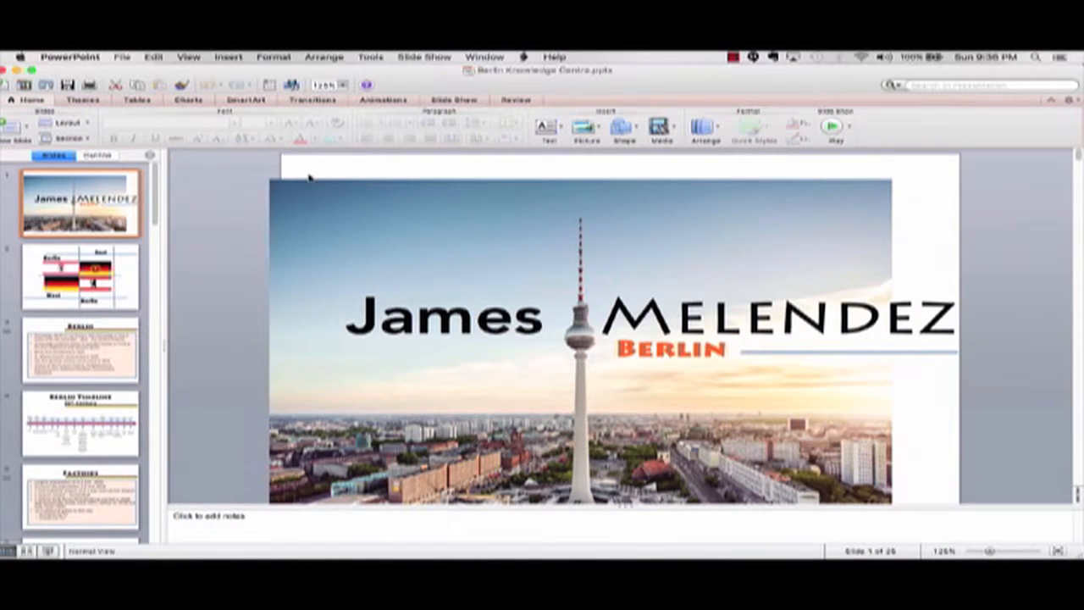
Step: Select slide 2 (Berlin history) and show the Slide Show ribbon options
left_click(81, 349)
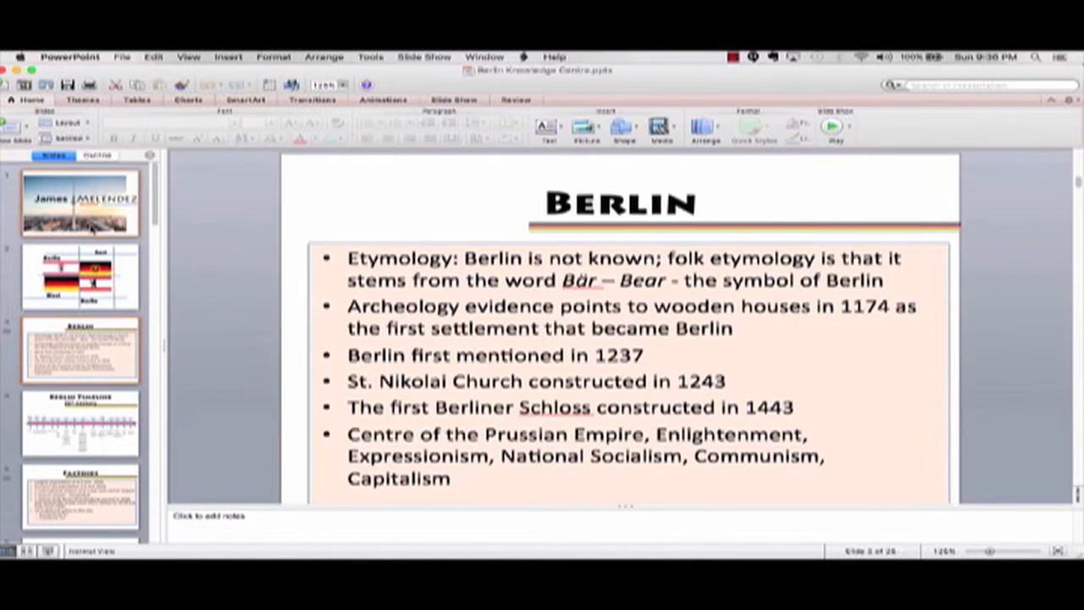
left_click(81, 349)
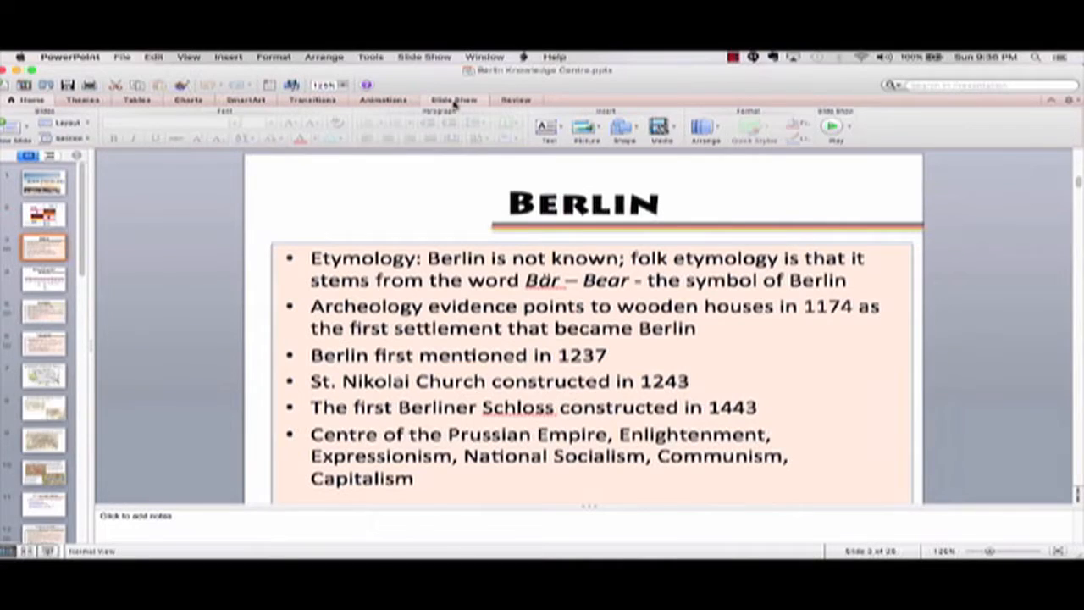
left_click(454, 100)
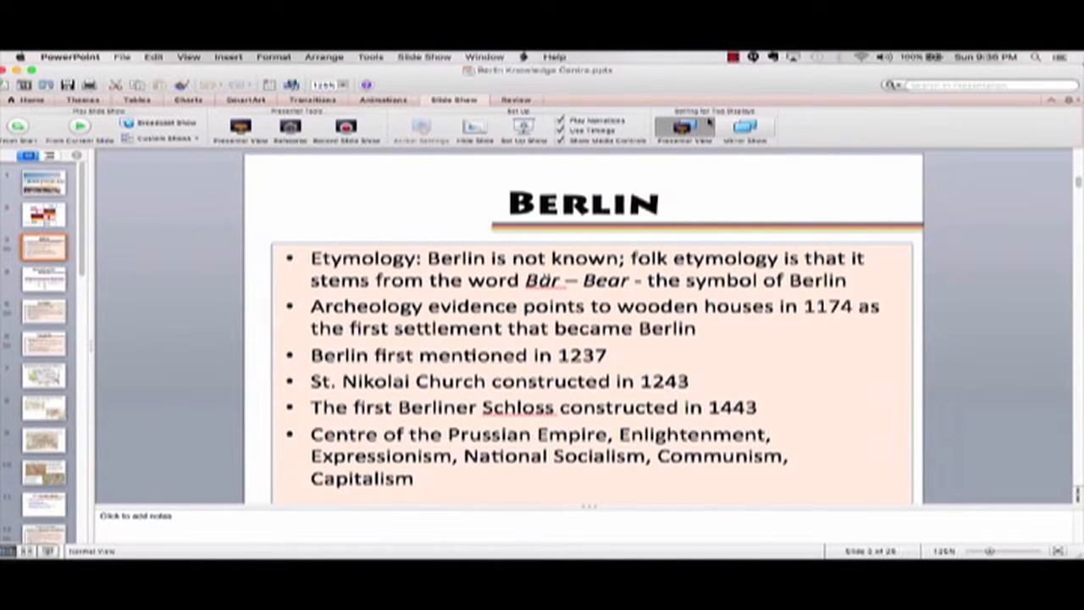
mouse_move(743, 127)
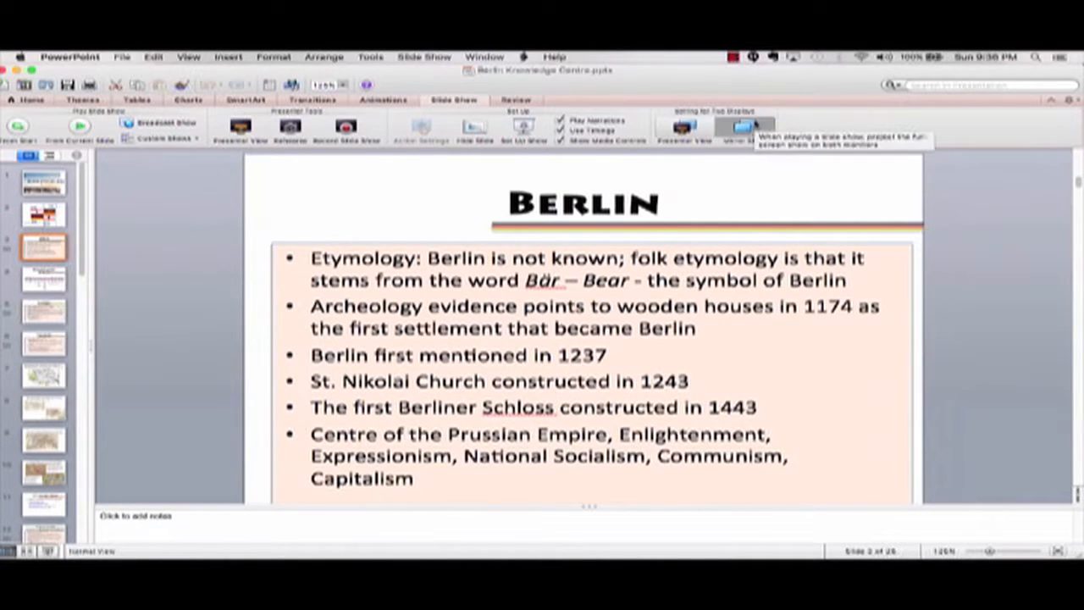